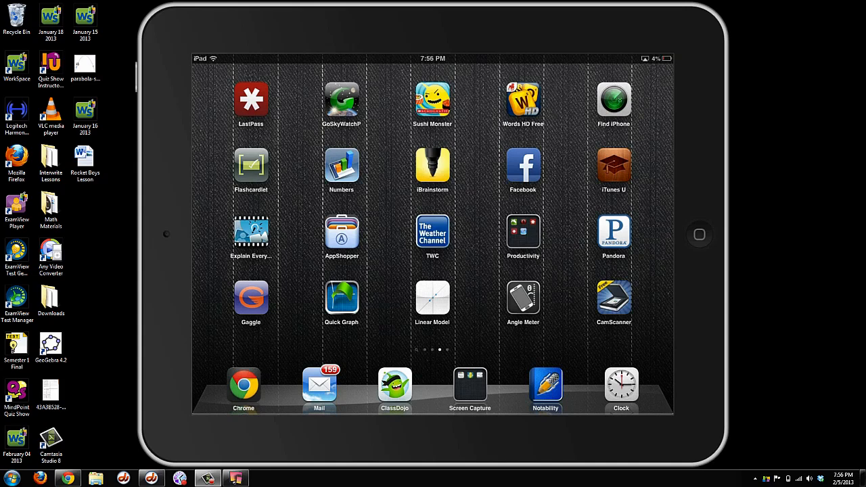
# Show the mirrored iPad's multitasking bar and its music playback controls
pyautogui.click(11, 478)
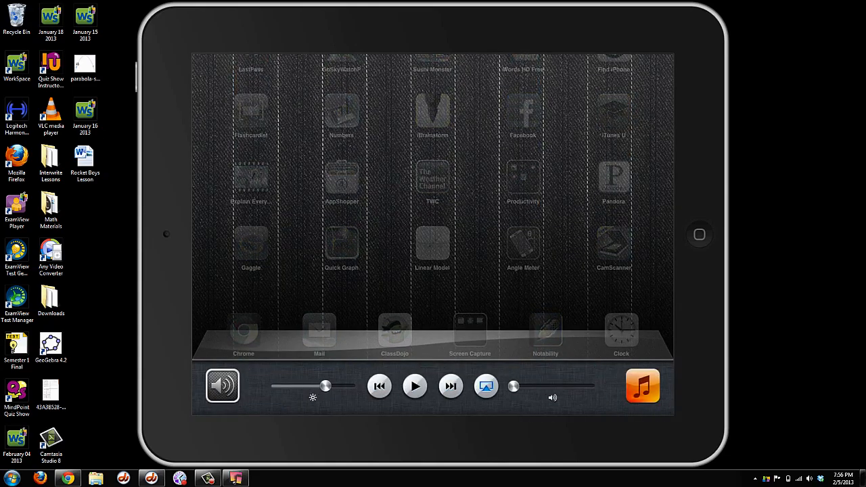
pyautogui.click(485, 386)
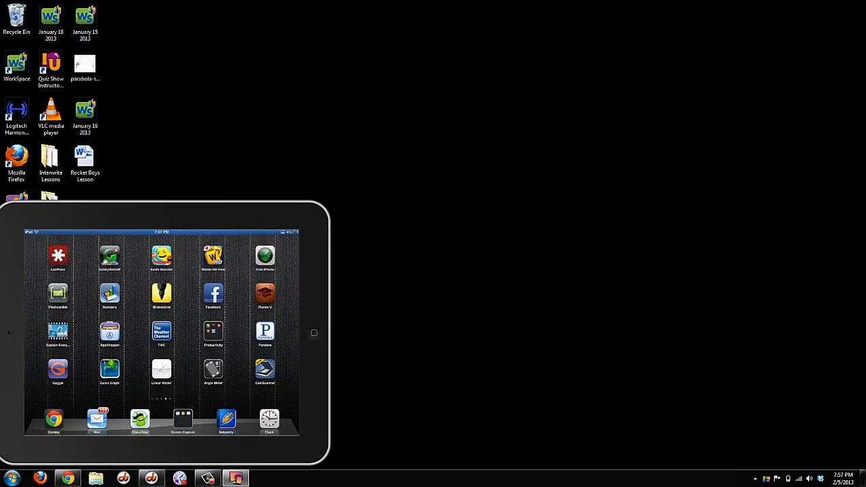
# Stop the Clock app's stopwatch at 04:16.2 on the mirrored iPad
pyautogui.click(269, 419)
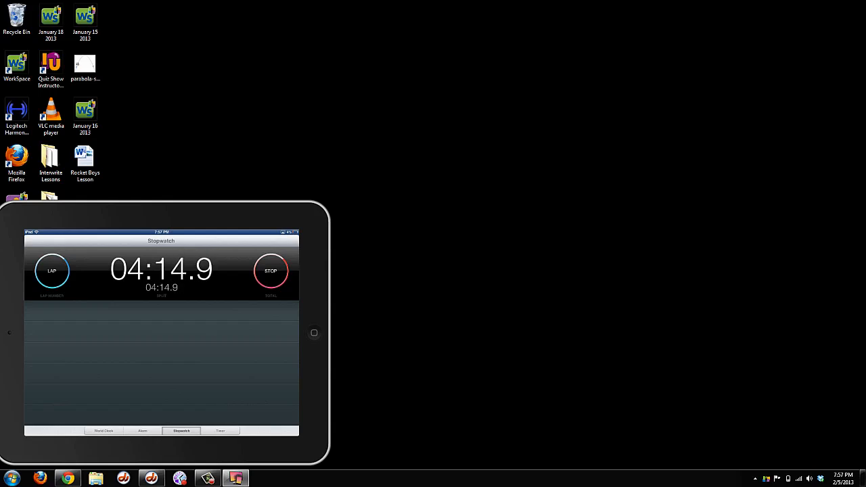
pyautogui.click(270, 271)
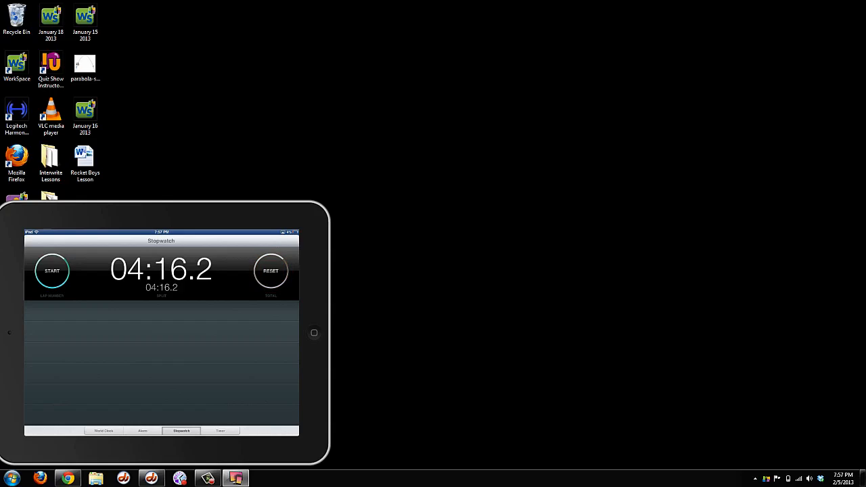
pyautogui.click(314, 333)
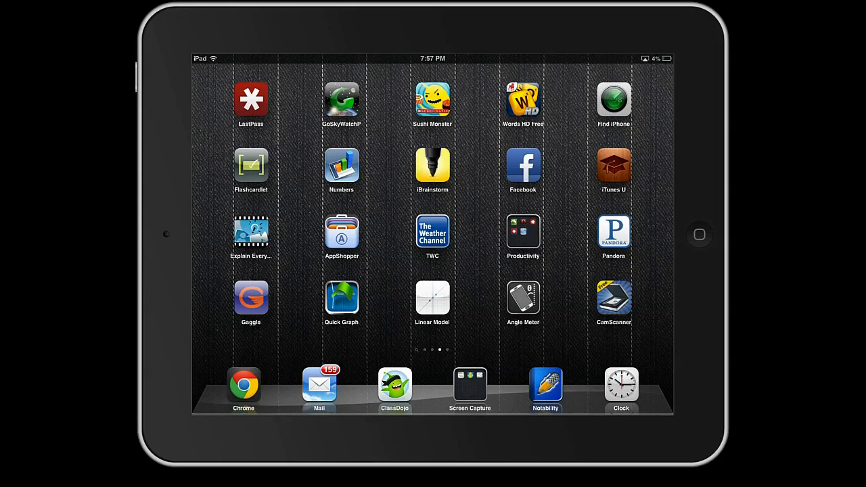
# Launch Notability from the iPad dock to show the blue-drawing note
pyautogui.hscroll(-3)
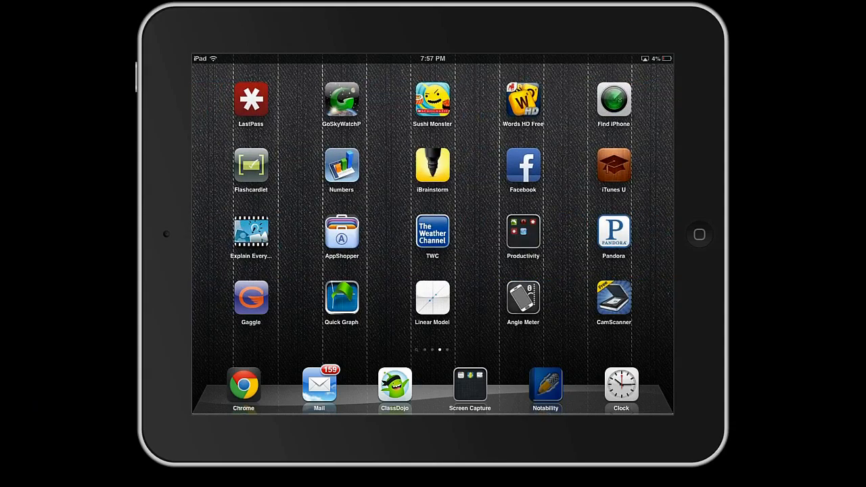
pyautogui.click(545, 385)
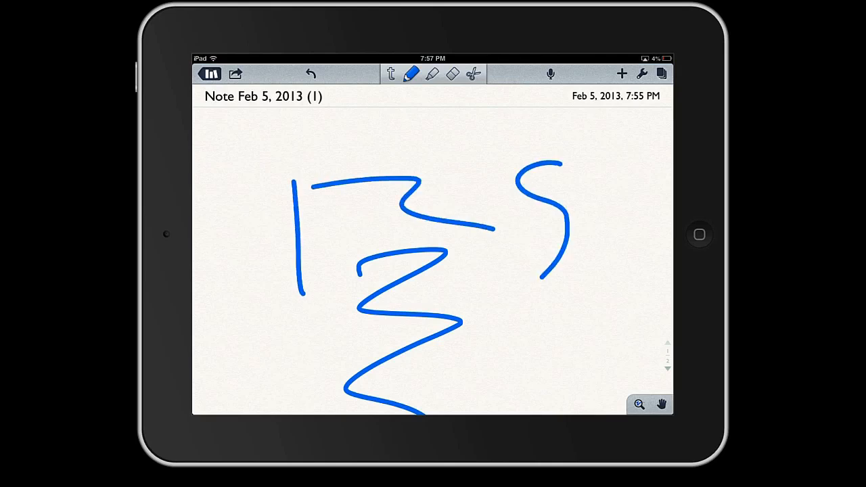
# Draw blue pen strokes on the Notability note
pyautogui.moveTo(468, 146); pyautogui.dragTo(491, 254)
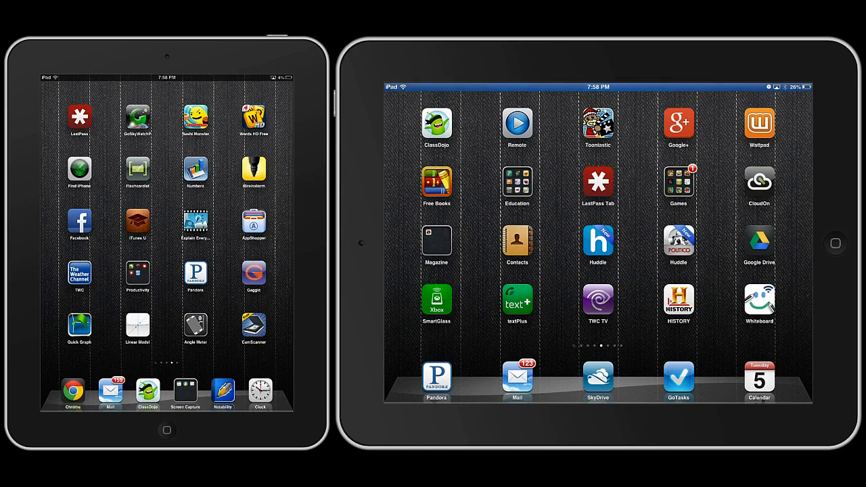
# Open Notability on the left iPad and draw another horizontal blue stroke
pyautogui.hscroll(-3)
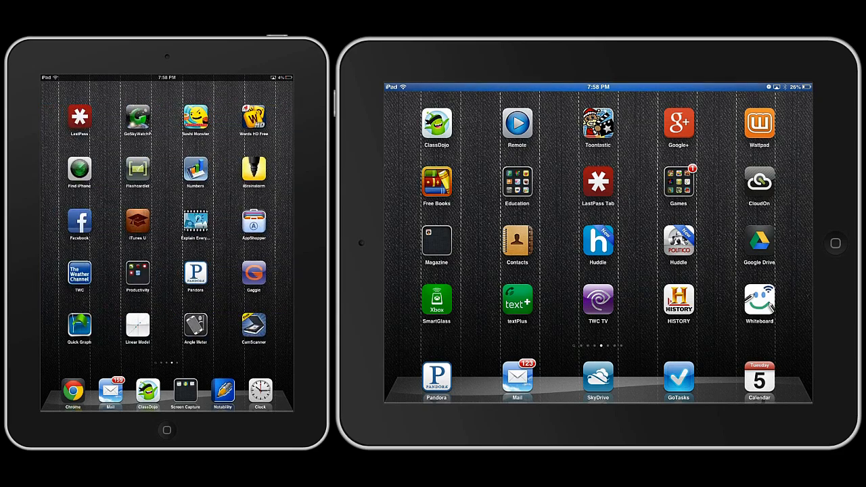
pyautogui.click(224, 393)
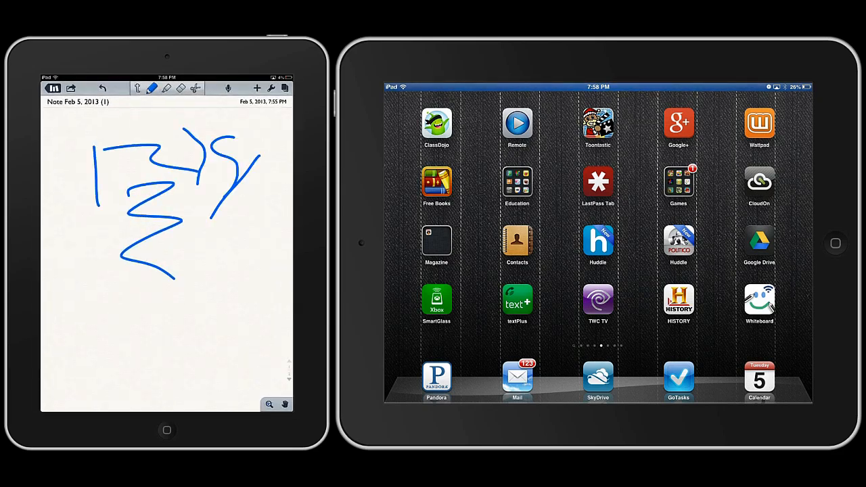
pyautogui.moveTo(81, 139); pyautogui.dragTo(268, 129)
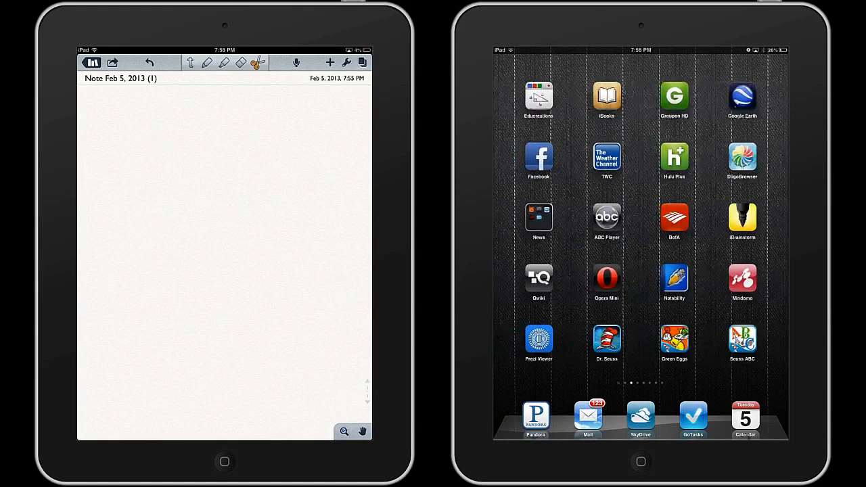
# Open Notability on the right iPad and sketch three purple strokes in the blank note
pyautogui.click(674, 278)
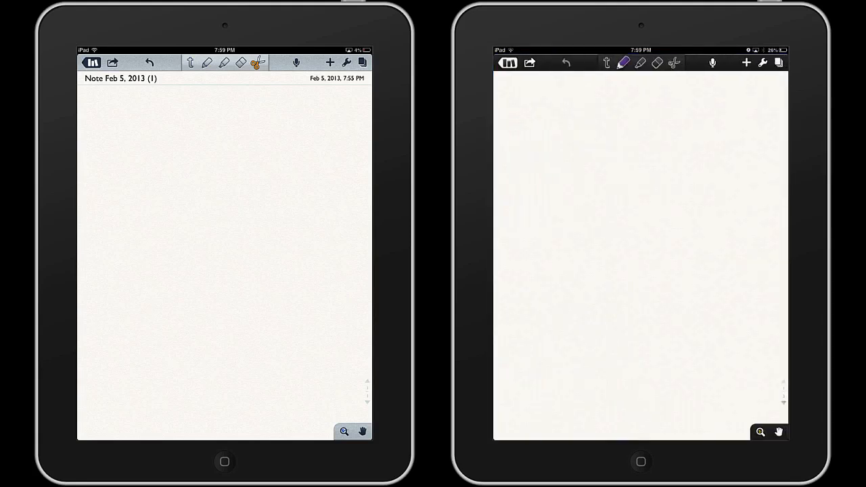
pyautogui.moveTo(571, 257); pyautogui.dragTo(690, 264)
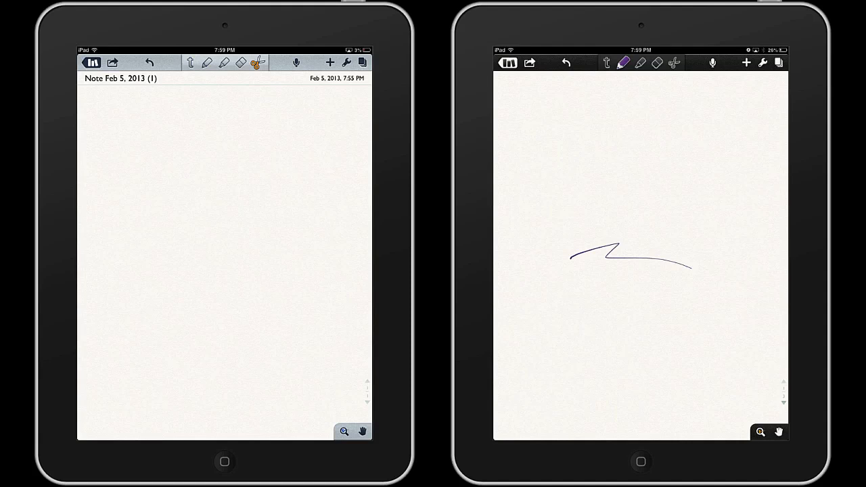
pyautogui.moveTo(207, 240); pyautogui.dragTo(257, 295)
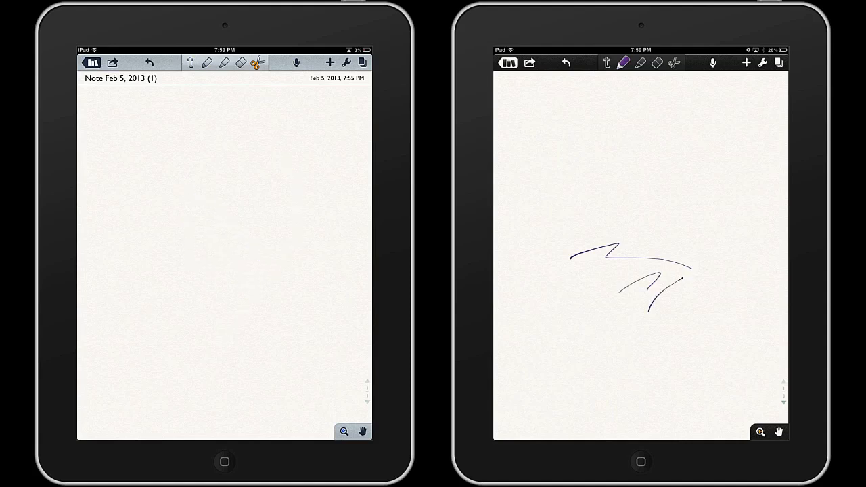
pyautogui.moveTo(178, 196); pyautogui.dragTo(196, 253)
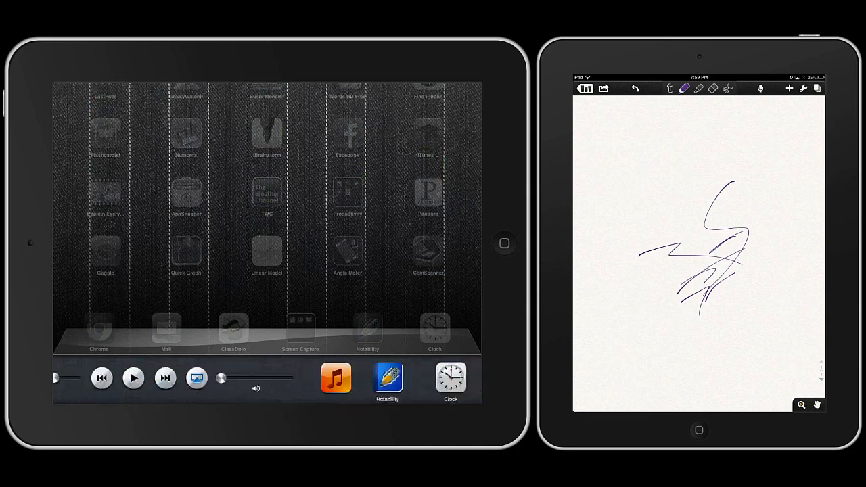
# Return the left iPad to Notability and delete its blue strokes with the scissors tool
pyautogui.click(197, 378)
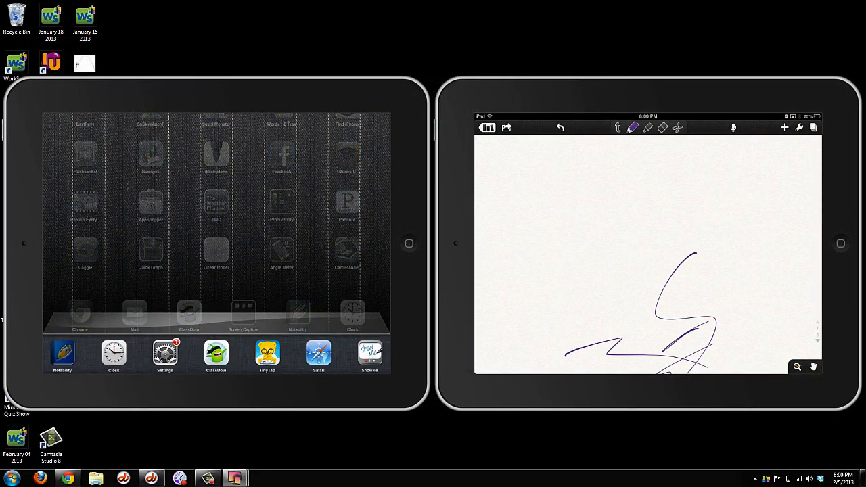
pyautogui.click(61, 353)
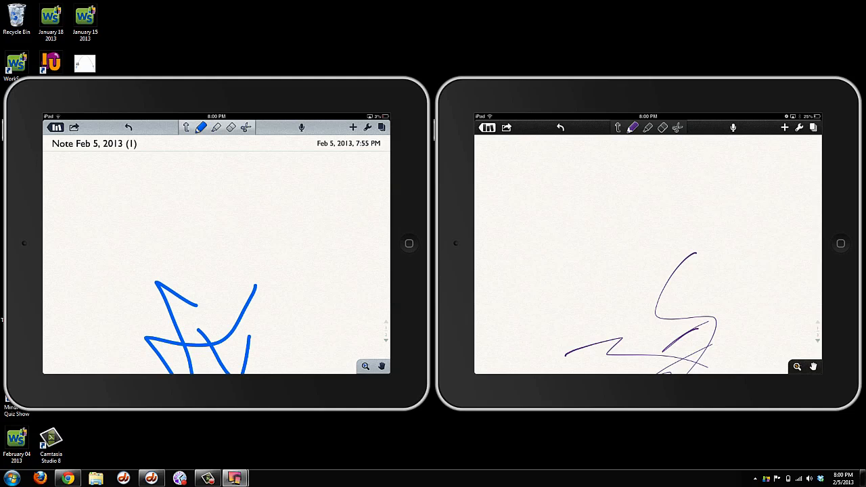
pyautogui.click(246, 127)
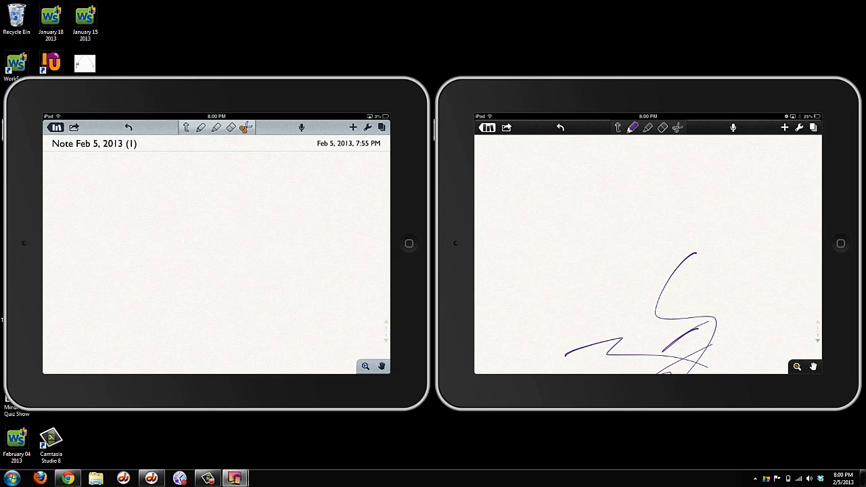
pyautogui.moveTo(267, 188); pyautogui.dragTo(264, 213)
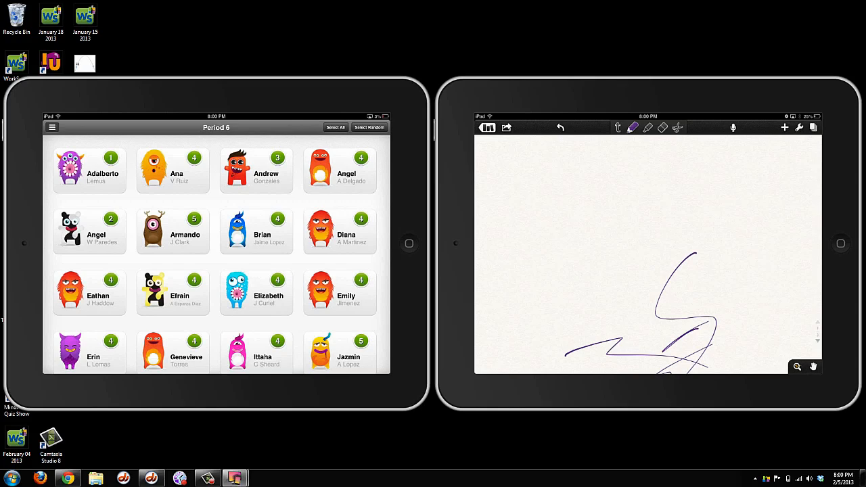
# Exit ClassDojo on the left iPad and swipe to another home screen page
pyautogui.scroll(-3)
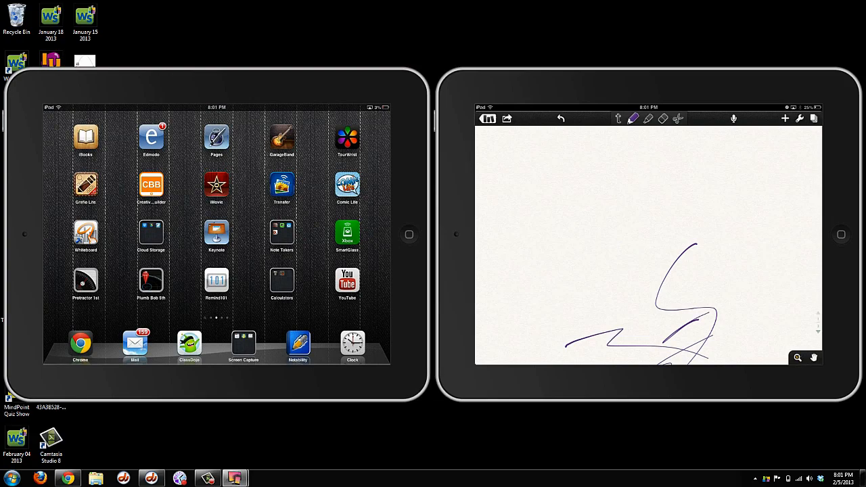
pyautogui.hscroll(-3)
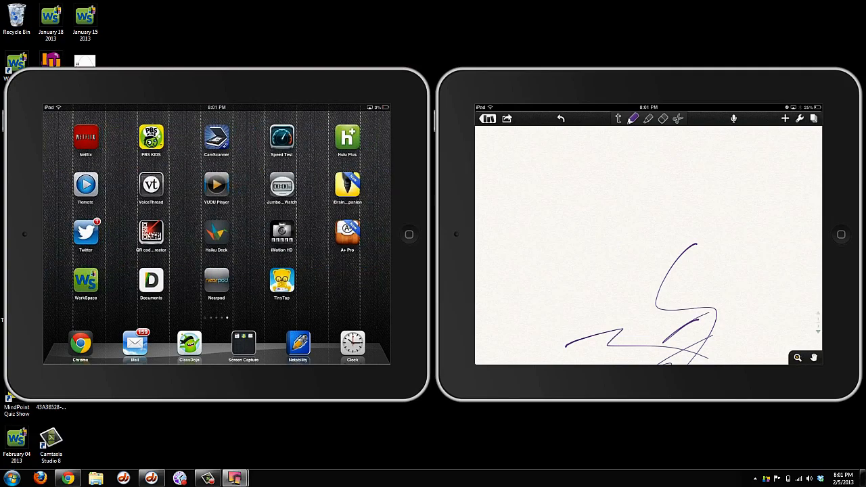